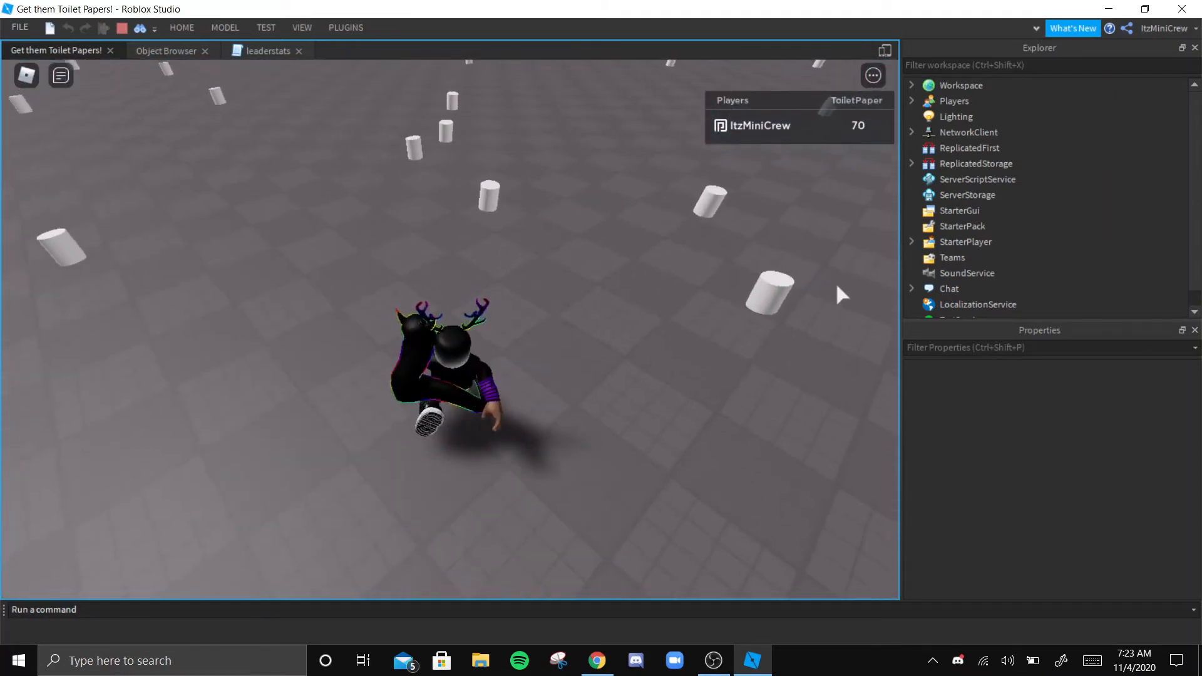
- Restart the playtest and see the ToiletPaper count reload as 61 instead of 70
left_click(301, 27)
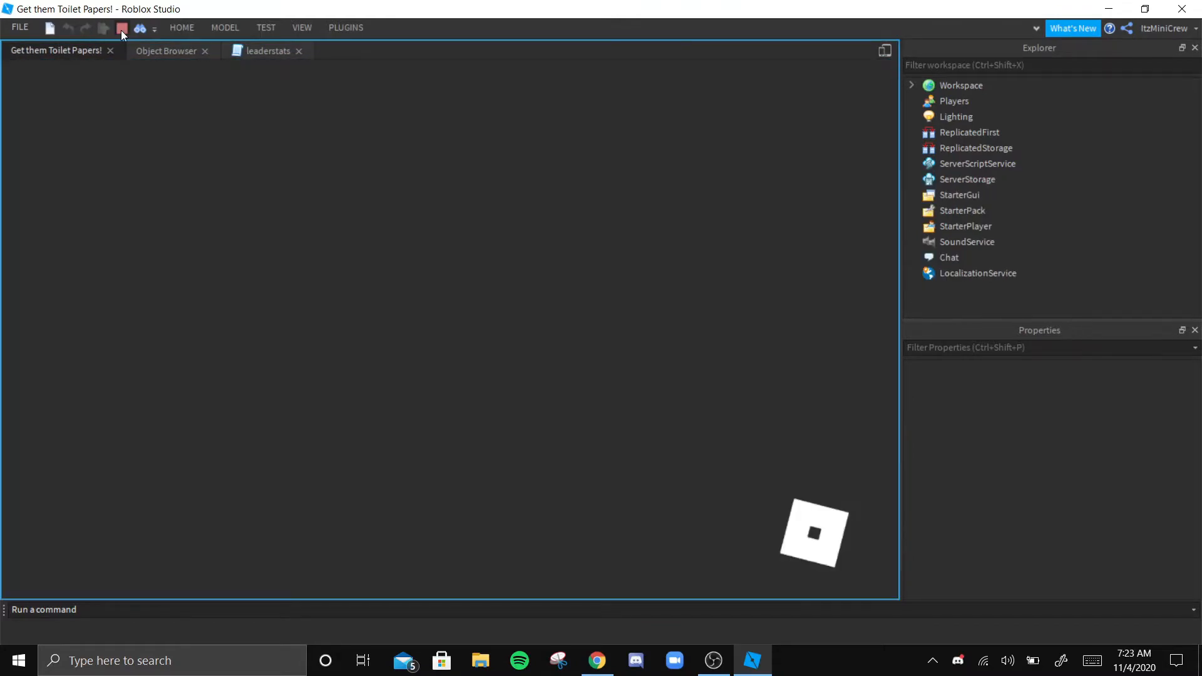
left_click(122, 28)
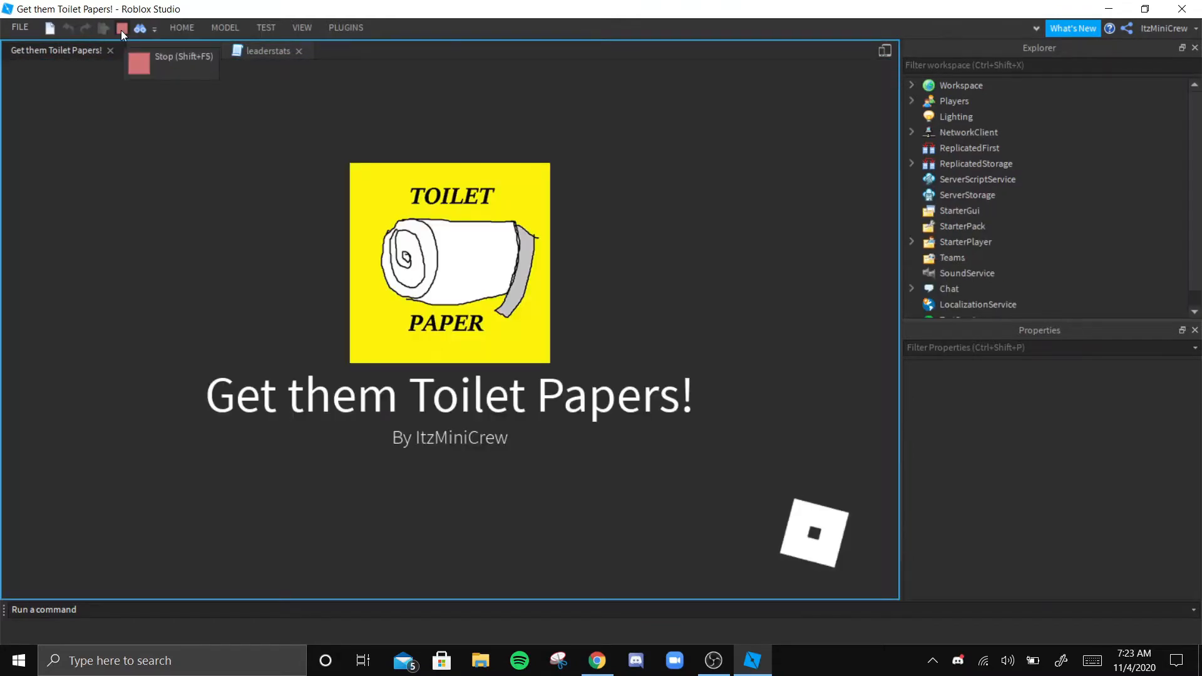
left_click(122, 27)
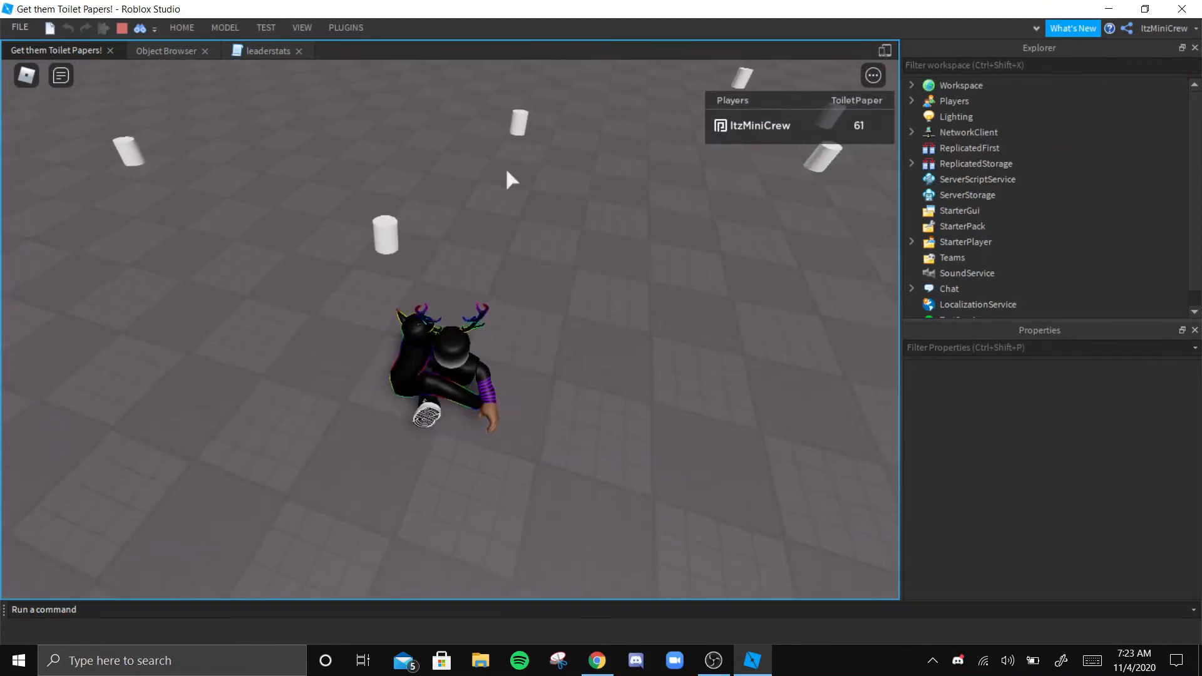
- End the playtest and scroll the leaderstats script down to the PlayerRemoving save code
left_click(272, 51)
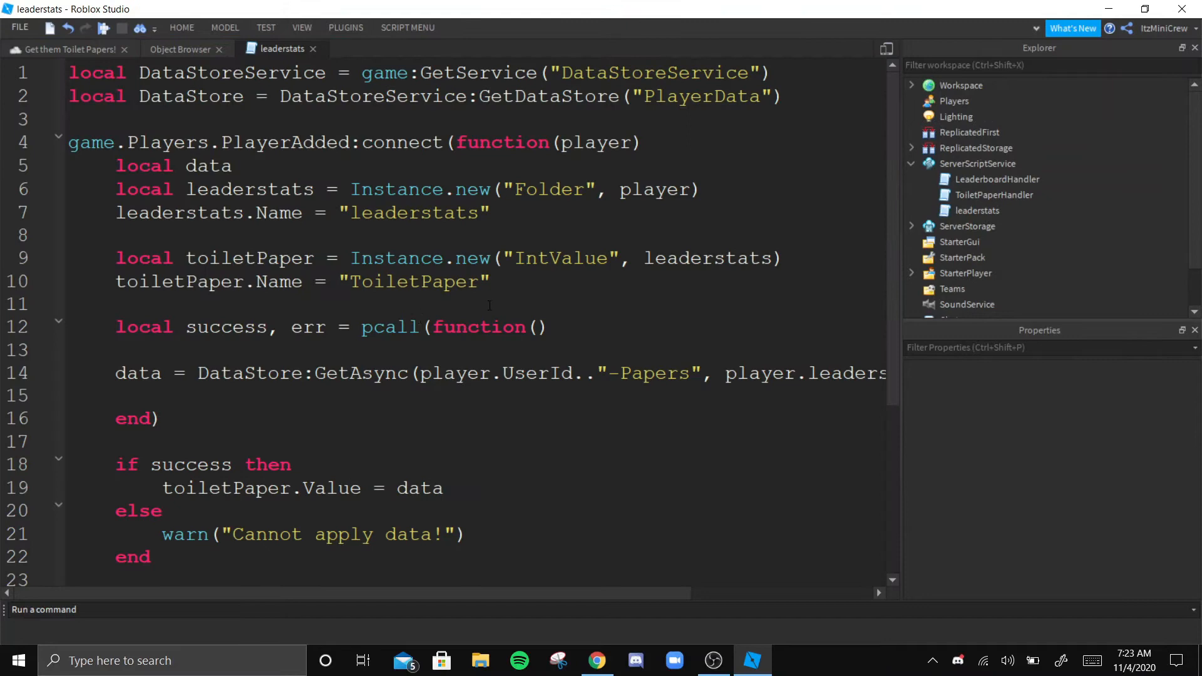
scroll("down", 3)
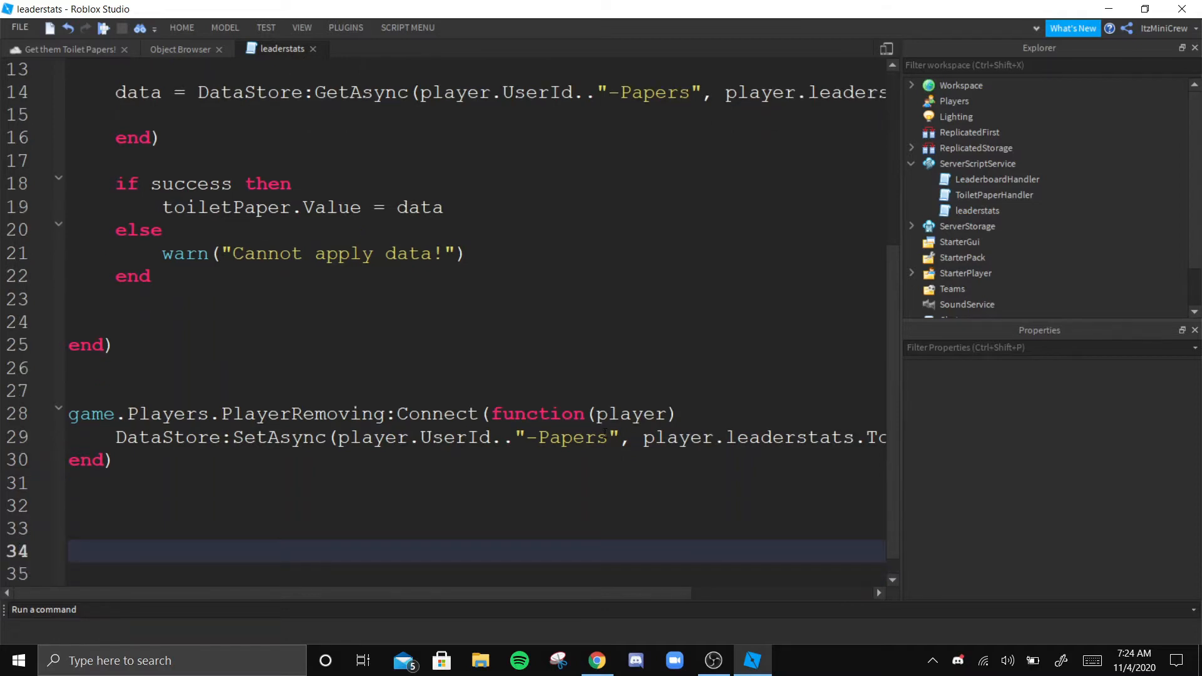
- Write game:BindToClose(function() containing wait(2) after the PlayerRemoving function
type("game:")
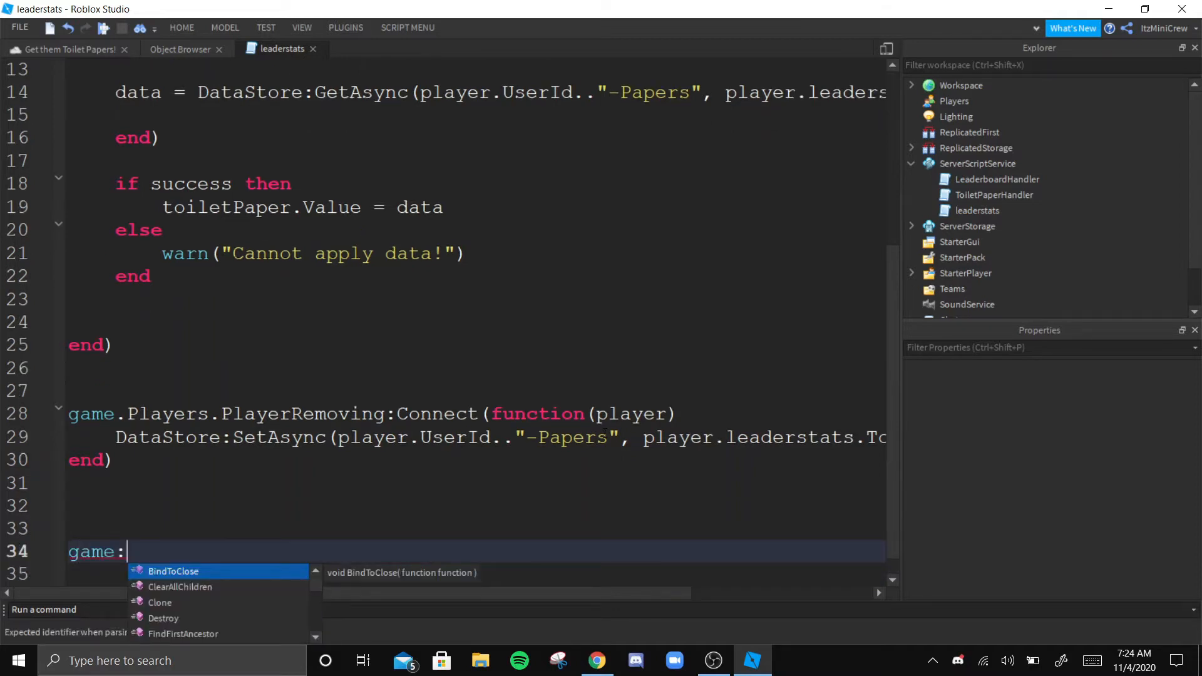
type("BindtoClose(function(")
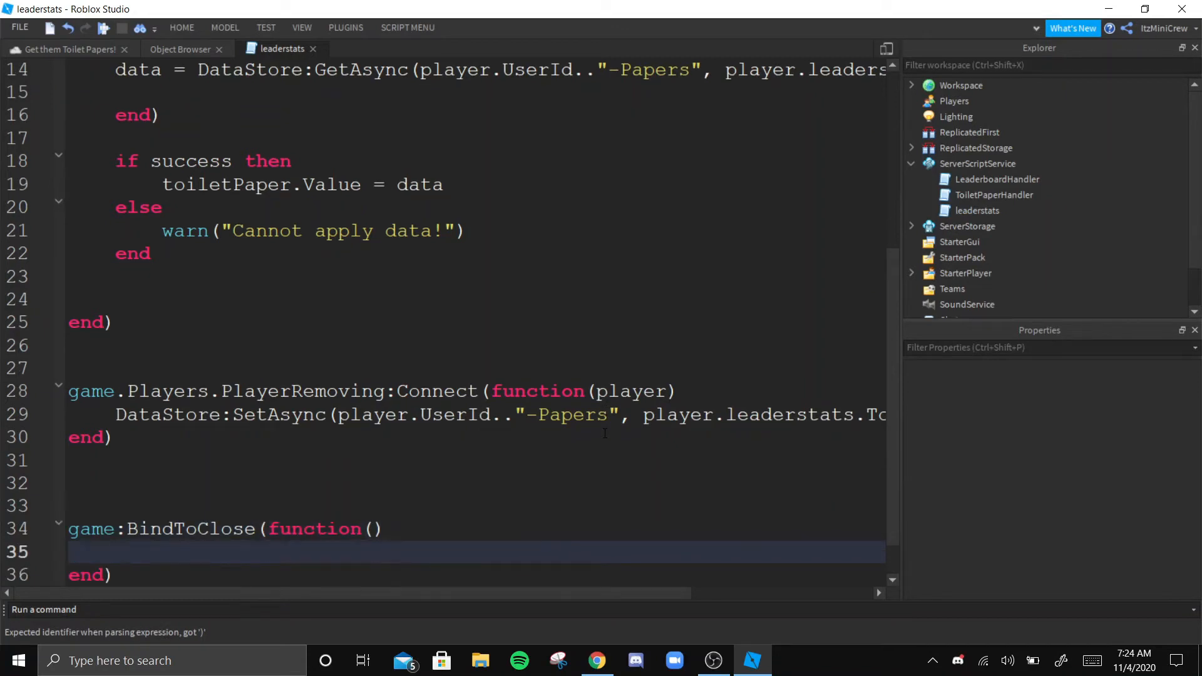
type("wait(2")
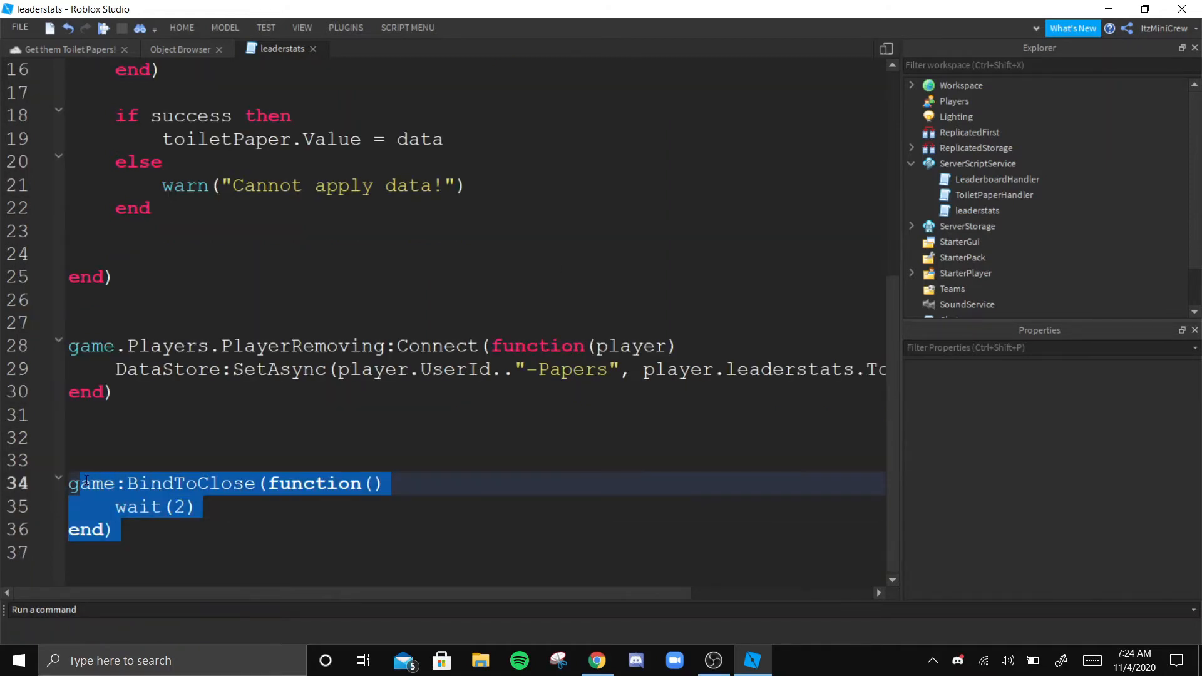
left_click(182, 537)
type(".5")
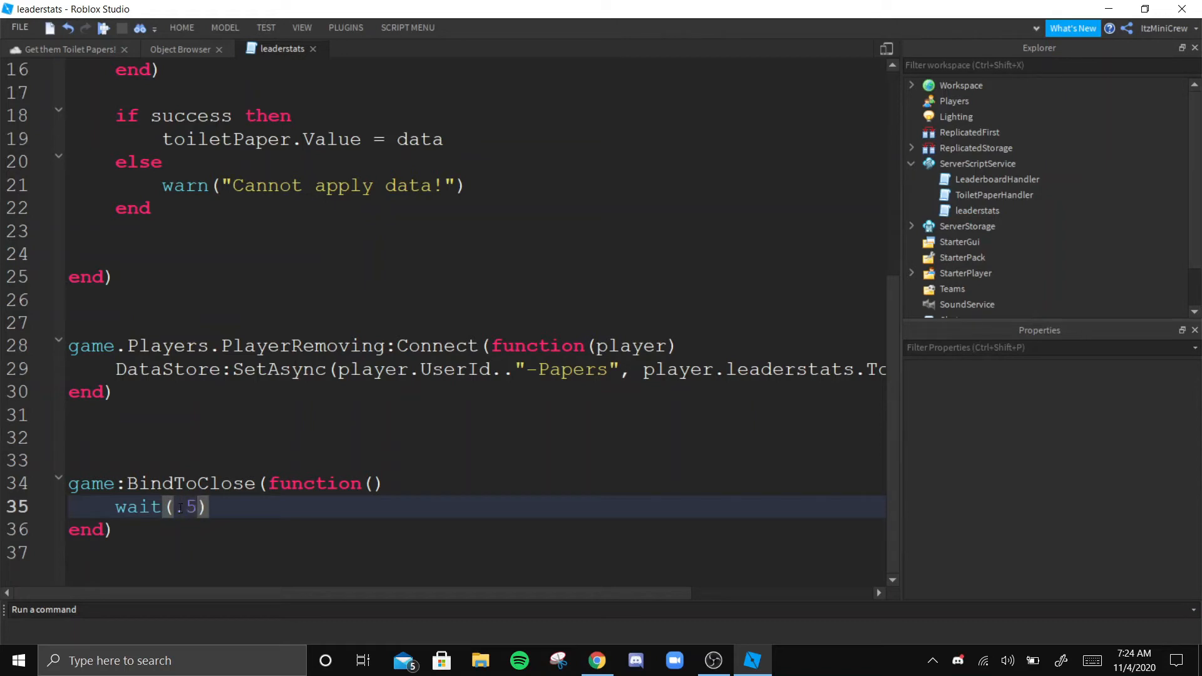
key("Backspace")
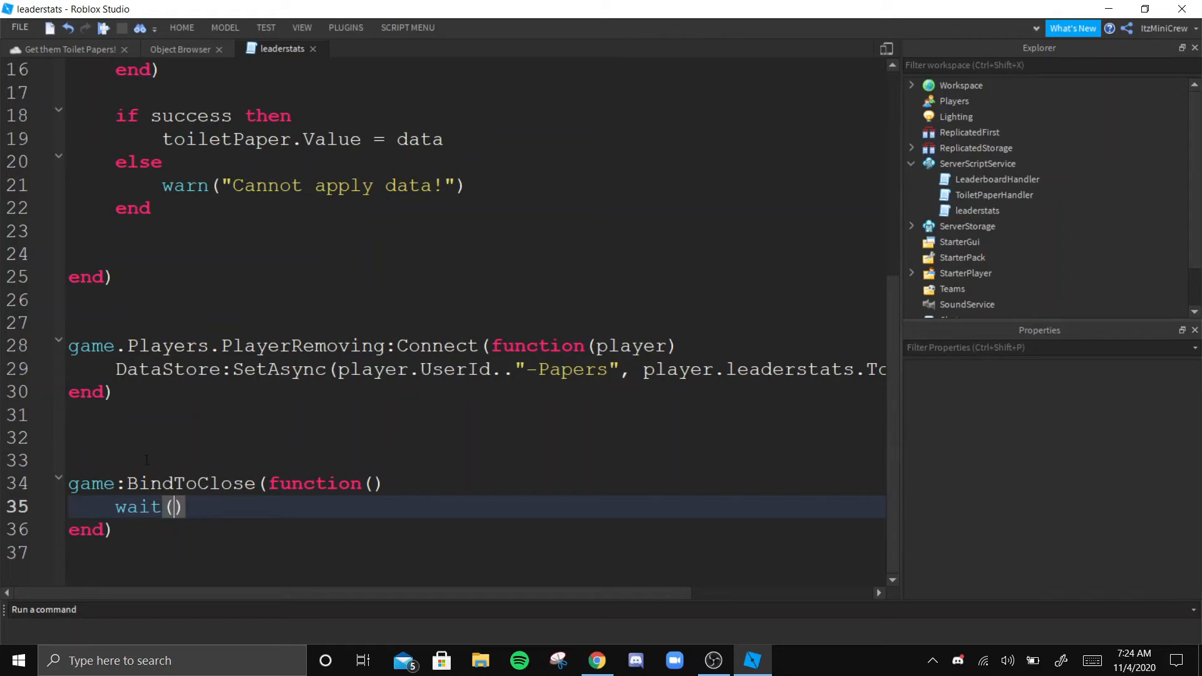
type("2")
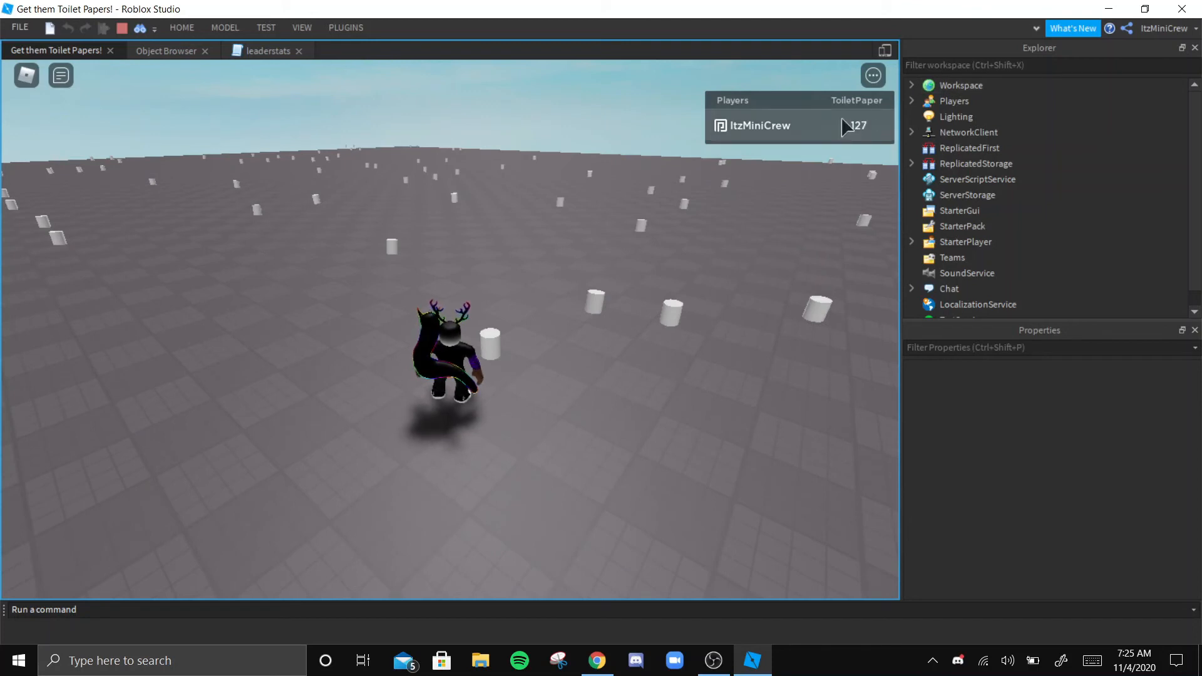
mouse_move(152, 278)
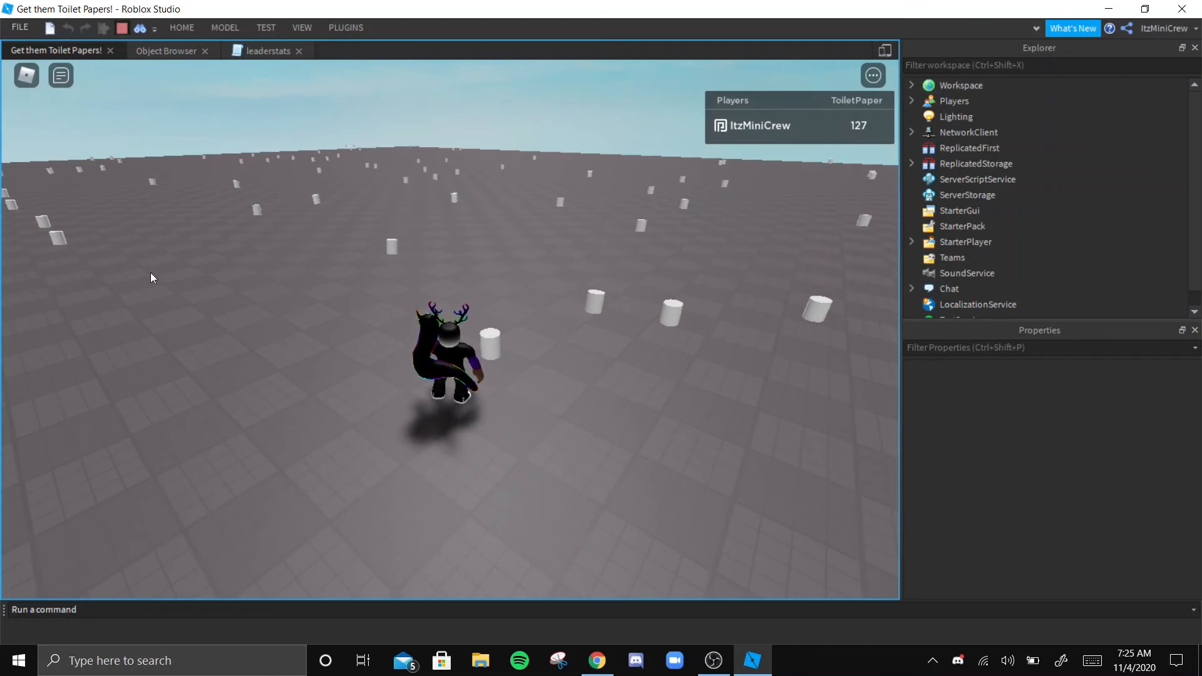
- Walk the character around collecting toilet paper until the leaderboard shows 148
left_click(912, 179)
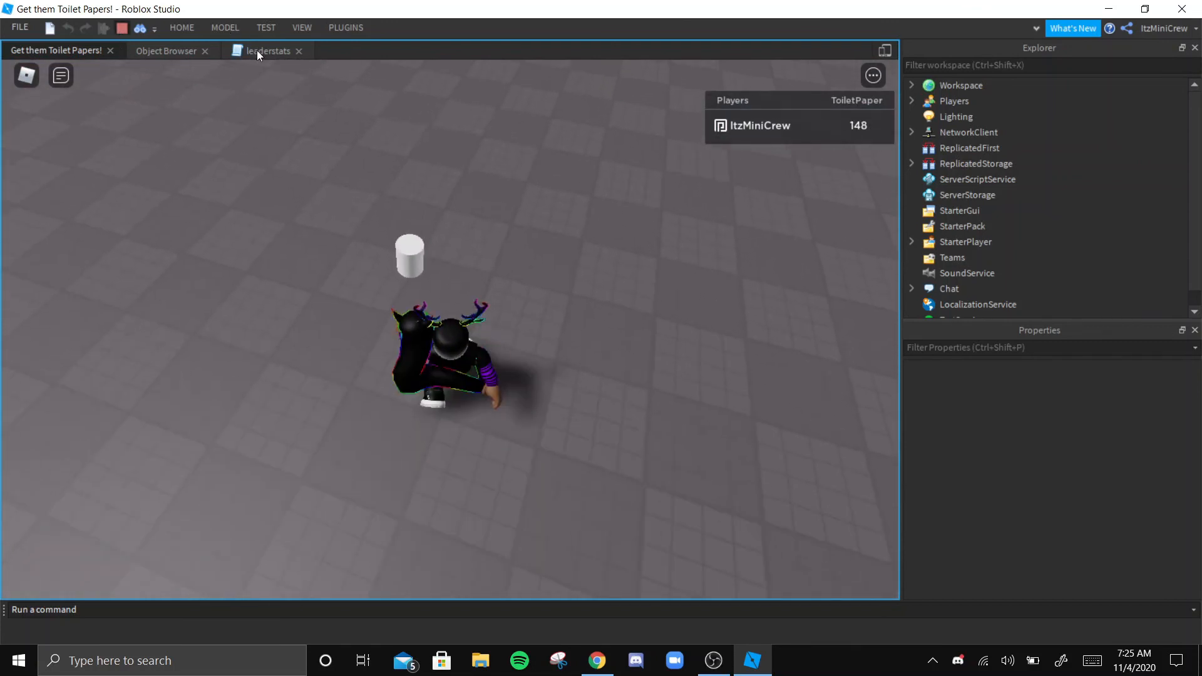
- Stop the test, change the BindToClose delay to wait(.5), and return to the game scene
left_click(913, 179)
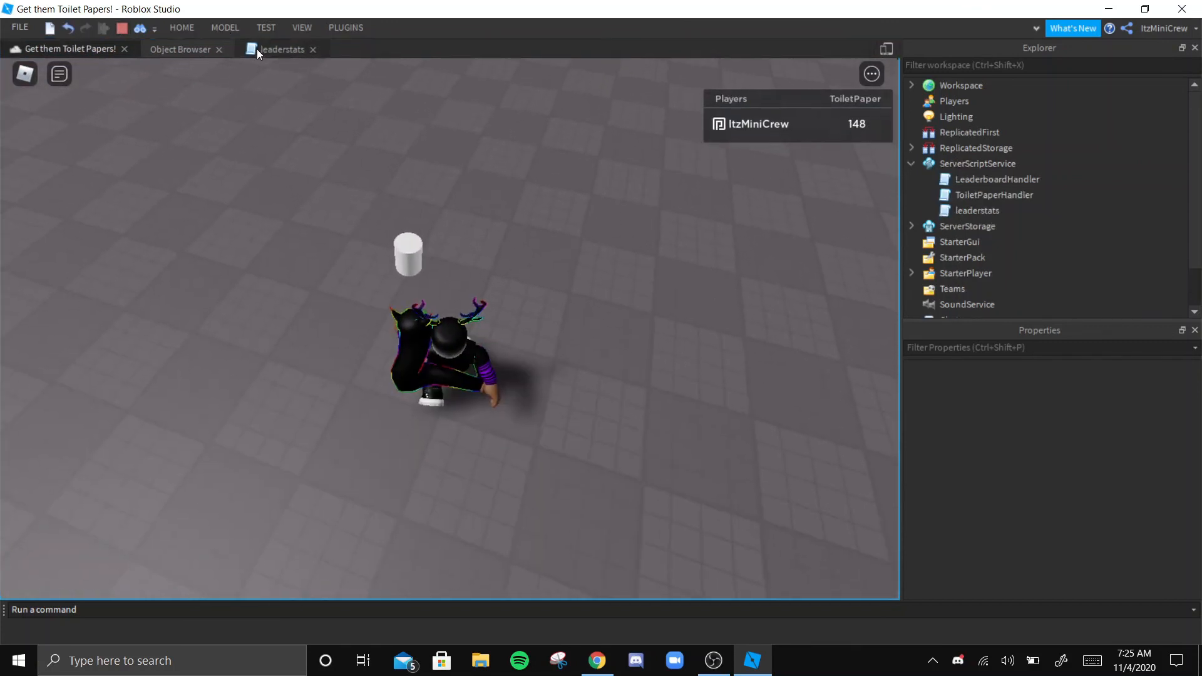
left_click(283, 49)
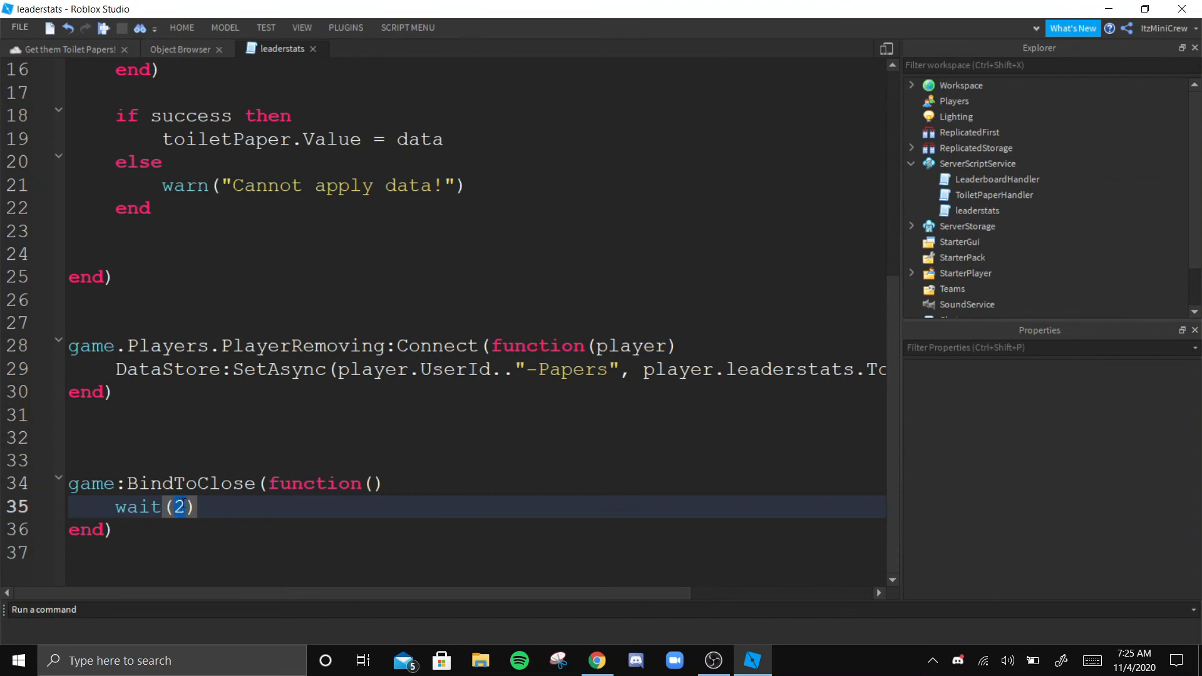
type(".5")
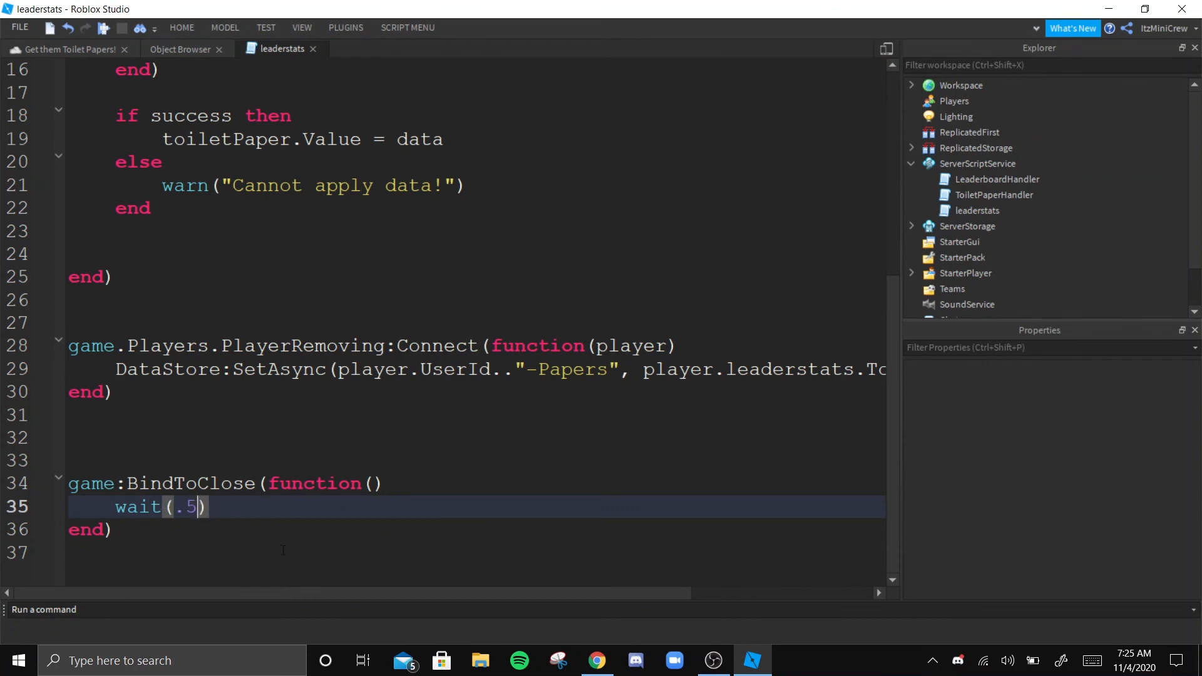
left_click_drag(69, 437, 112, 529)
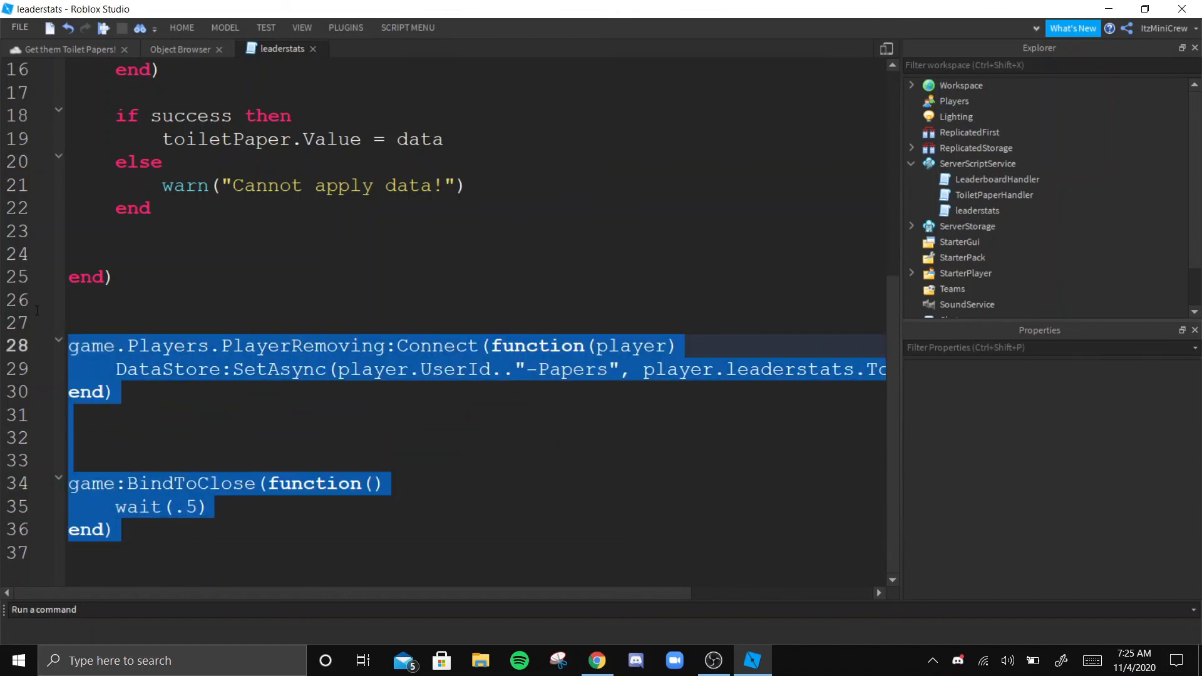
left_click(62, 49)
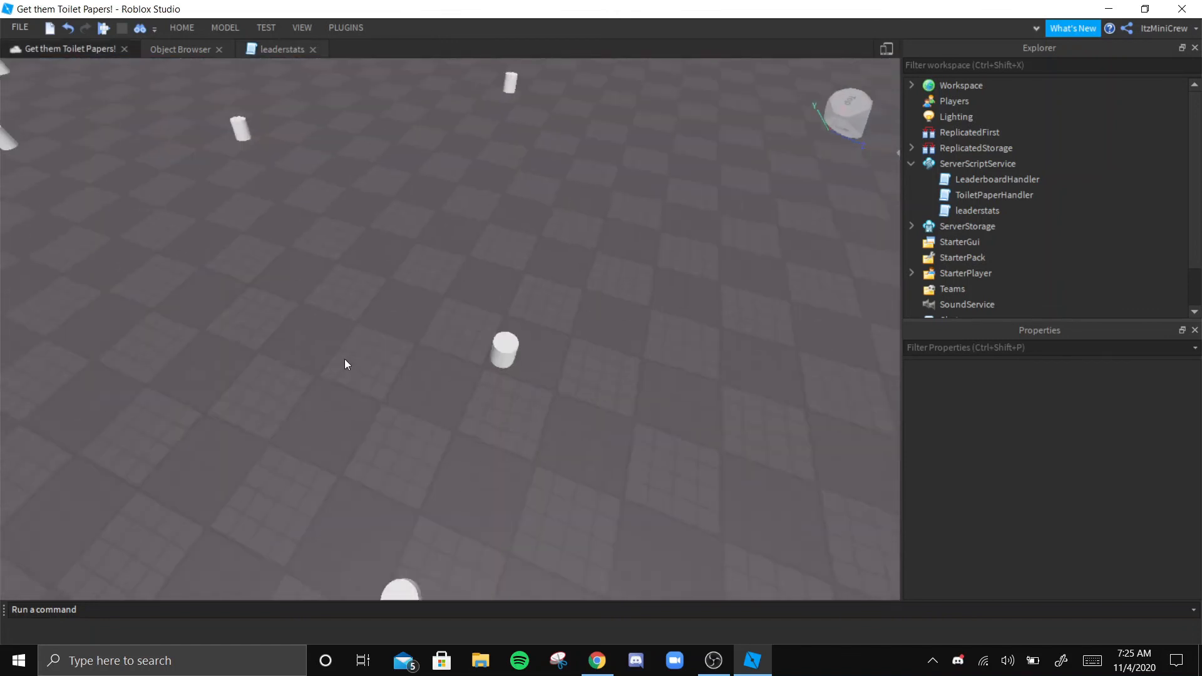